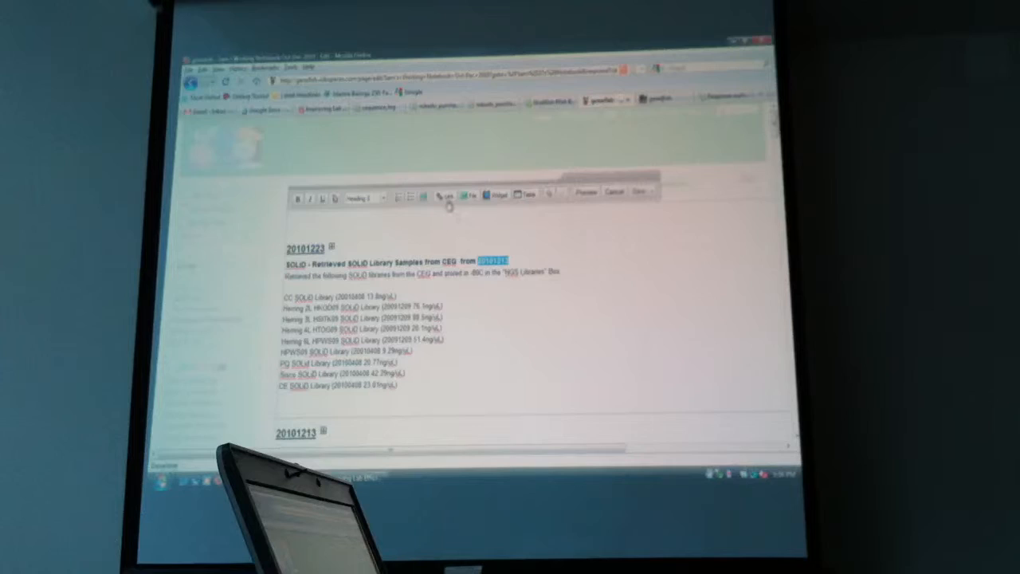
mouse_move(446, 196)
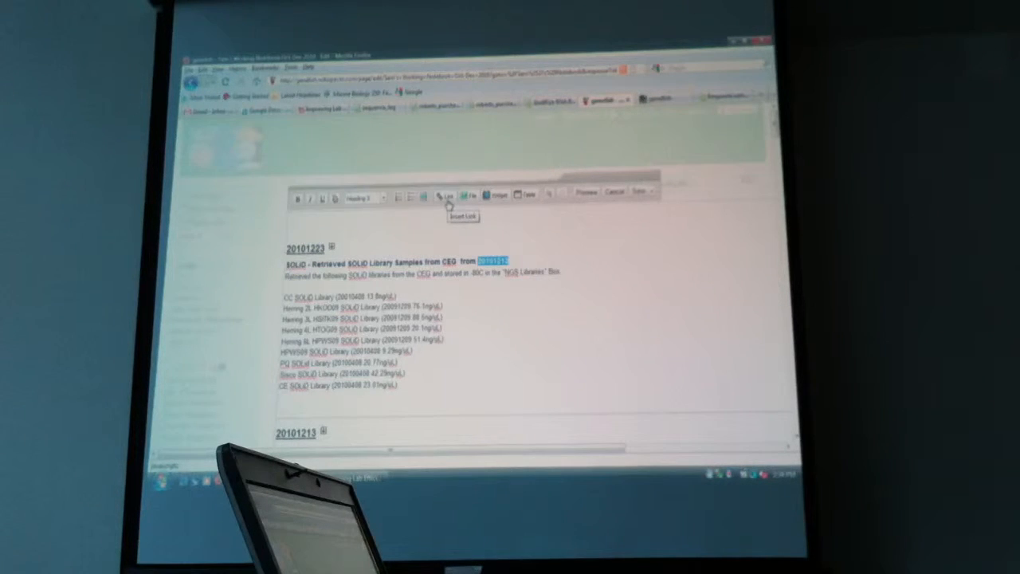
Begin a link on the selected date 20101213 in the SOLiD entry
left_click(446, 196)
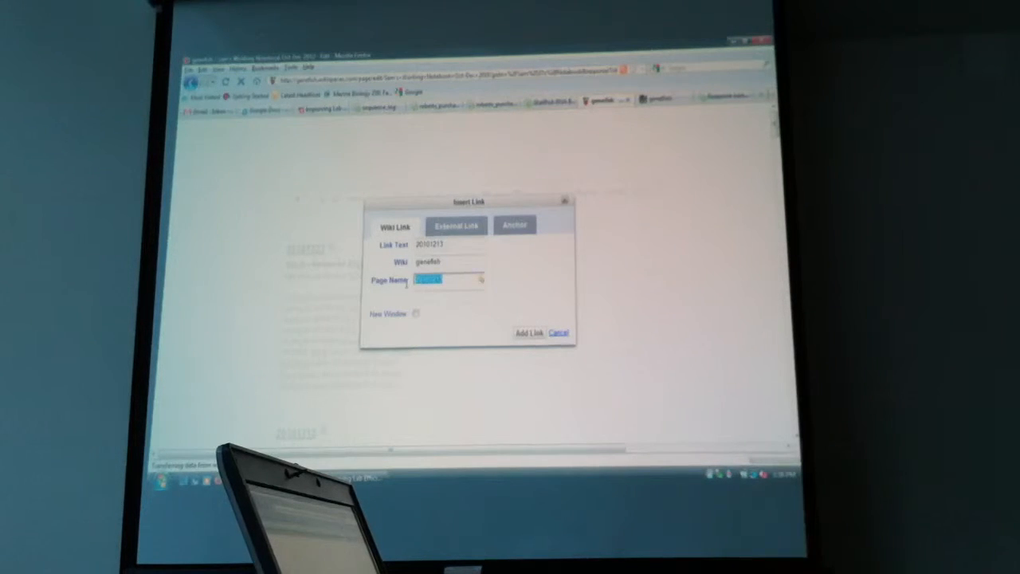
Target the Oct–Dec 2010 working notebook page with anchor sjw20101213
type("Sam's Wiking")
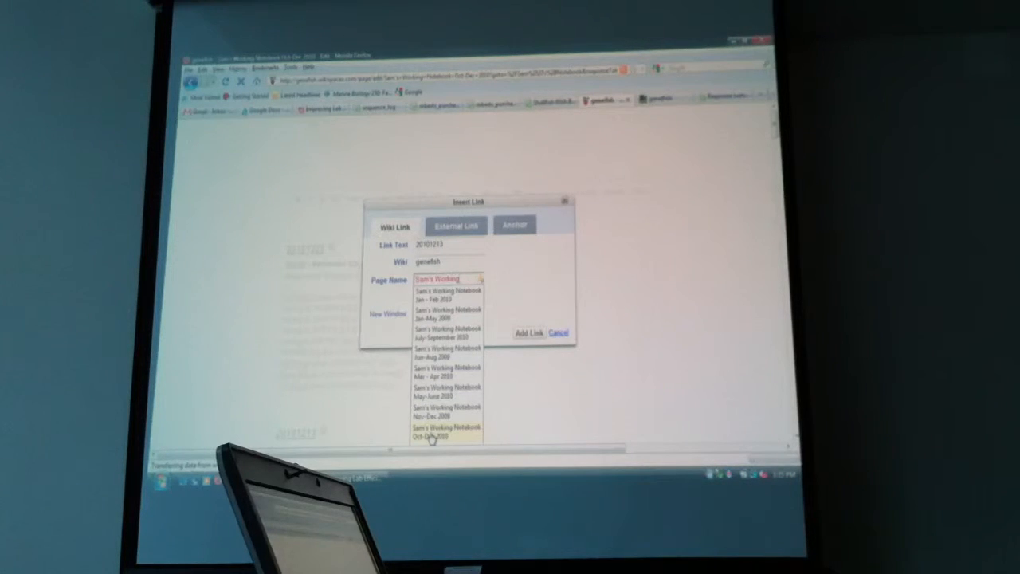
left_click(446, 432)
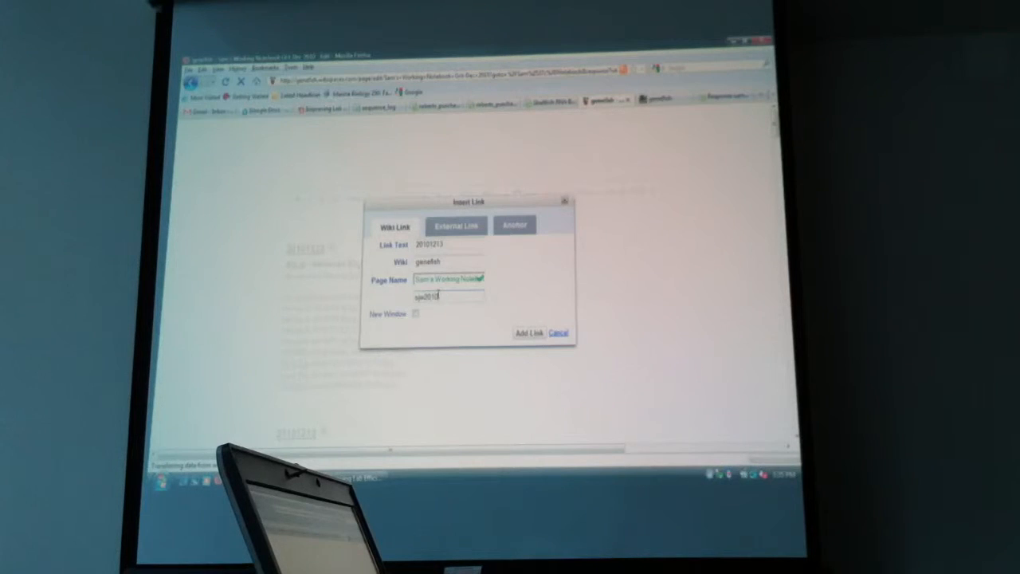
type("8213")
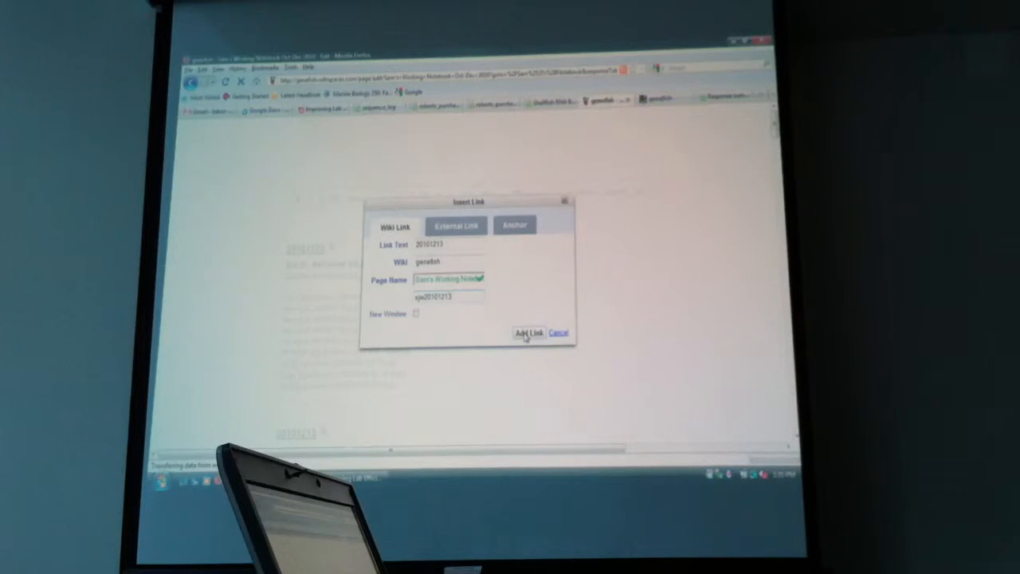
Insert the finished date link into the entry and save the notebook page
left_click(529, 333)
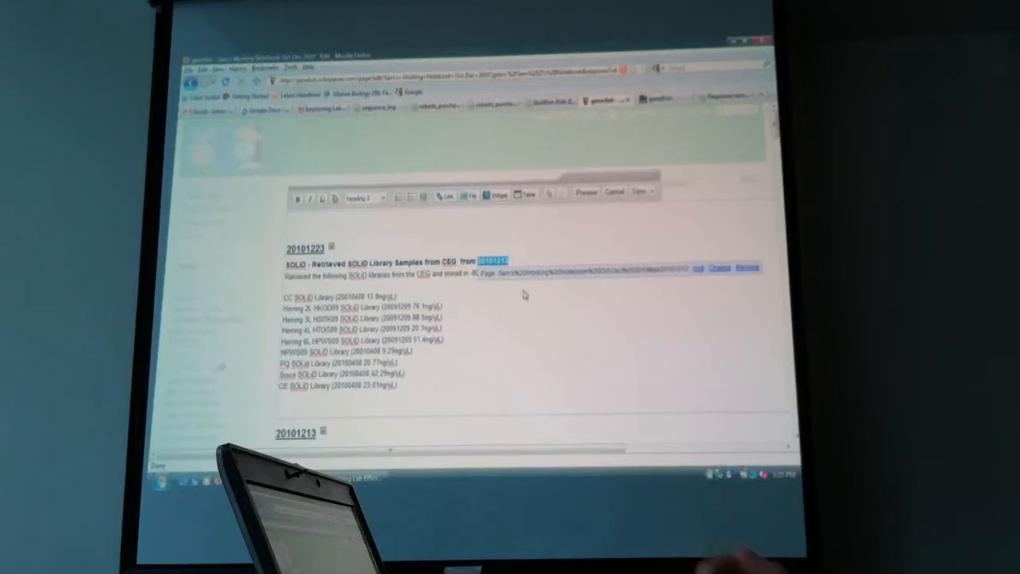
mouse_move(539, 284)
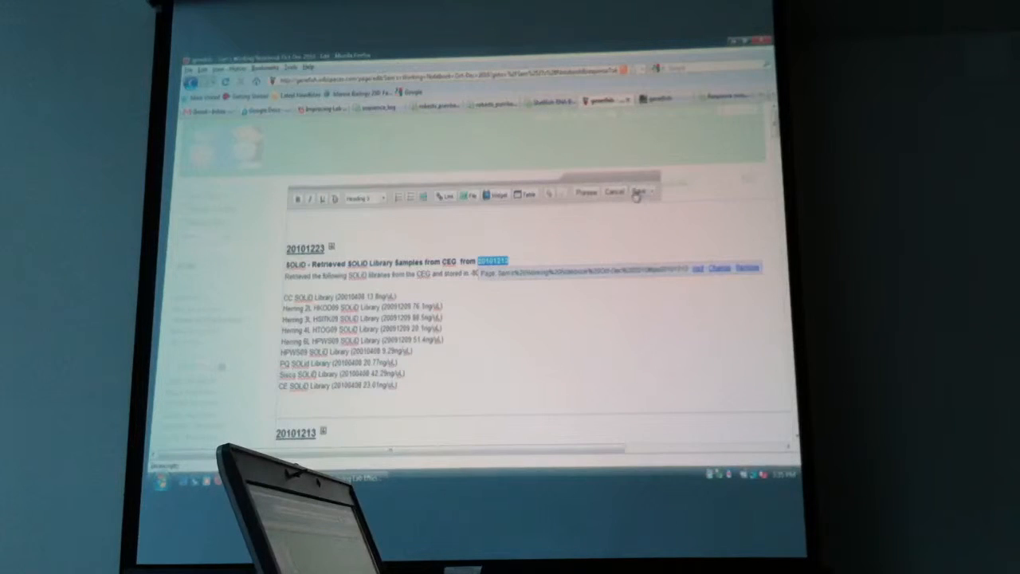
left_click(641, 192)
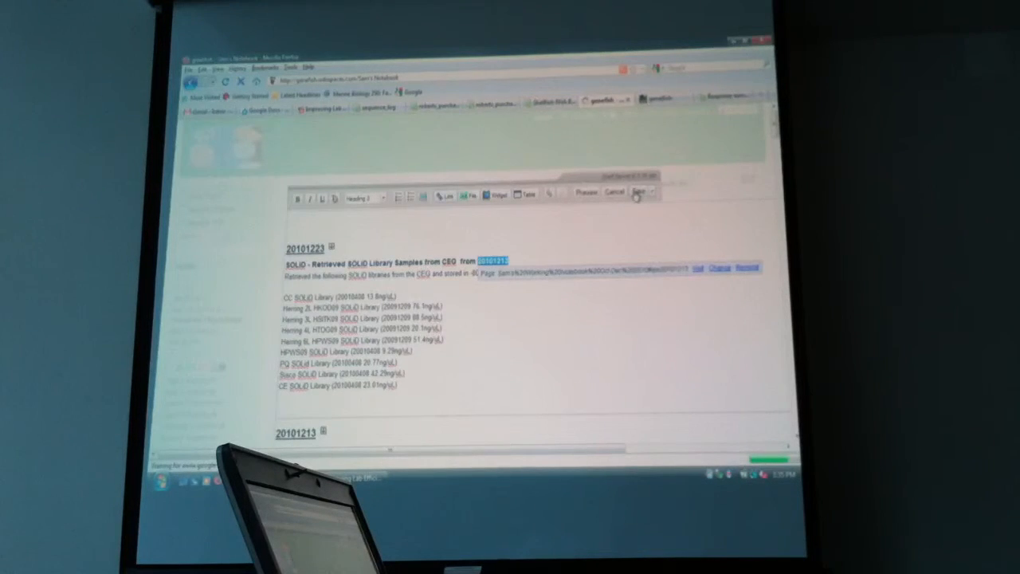
left_click(637, 193)
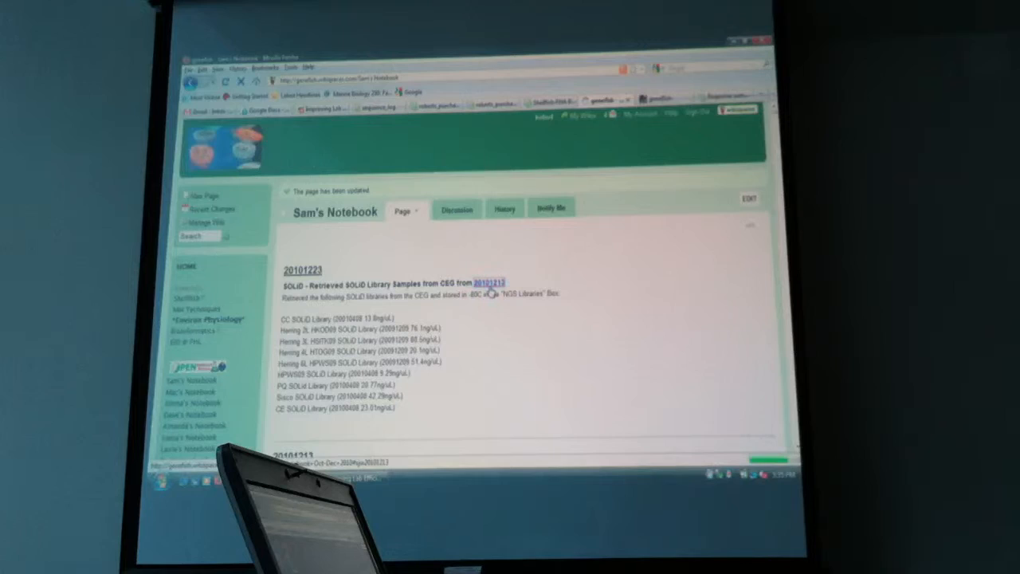
Follow the 20101213 link to the target entry with the COX expression chart
left_click(490, 284)
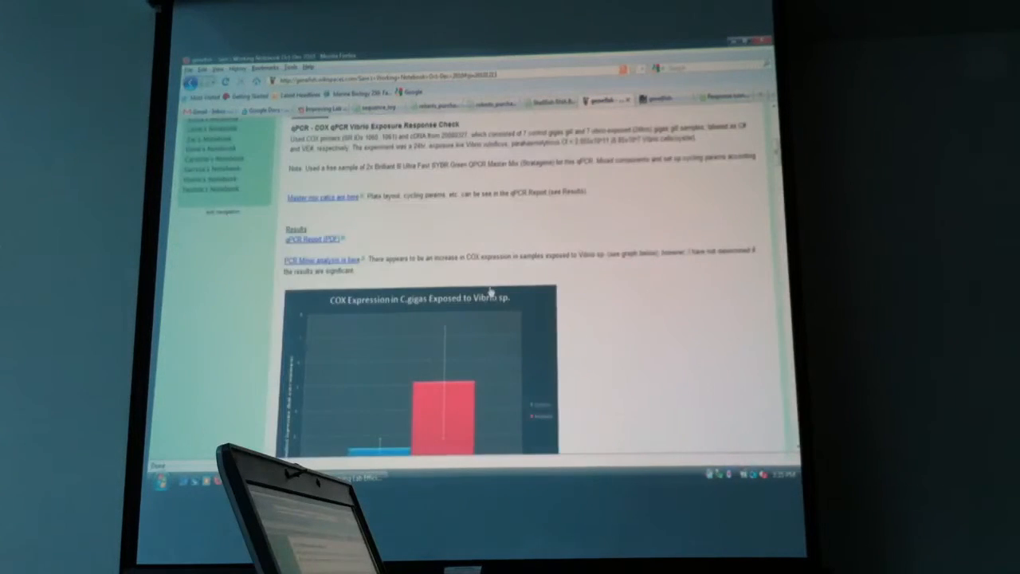
scroll("down", 3)
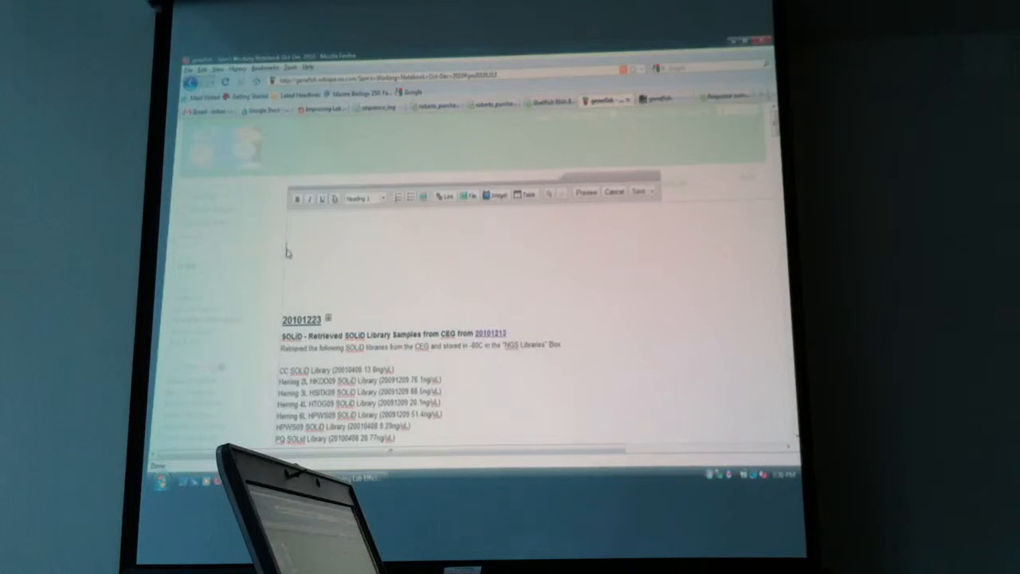
Start a 20101229 entry heading and begin its [[#sjw2010112... anchor markup
type("201")
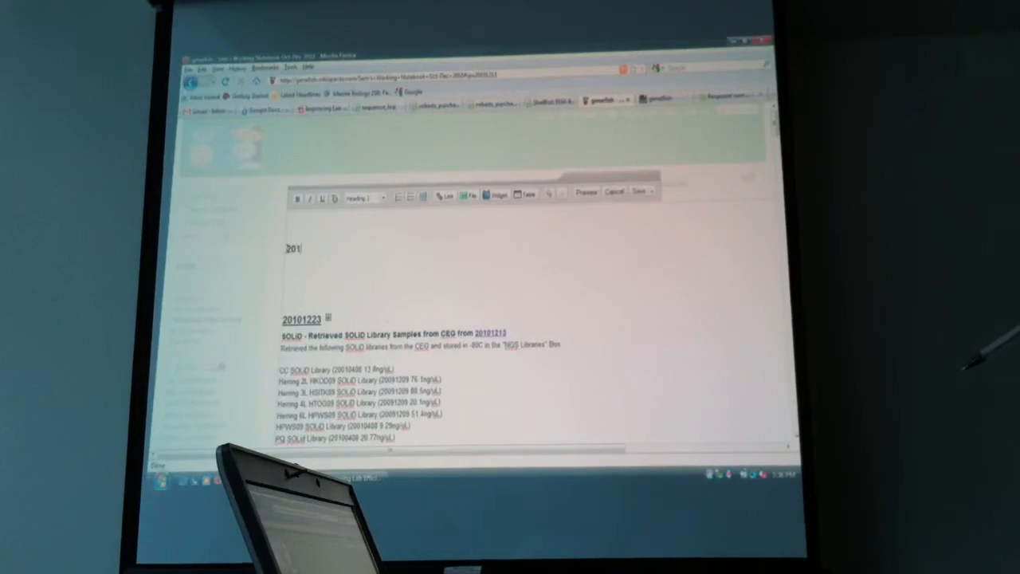
type("01229")
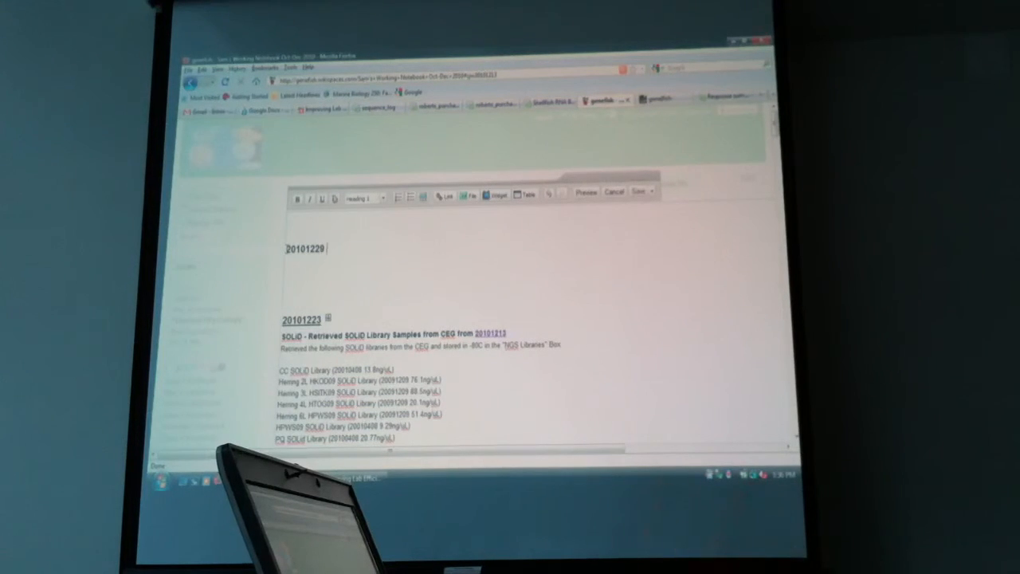
type("[[")
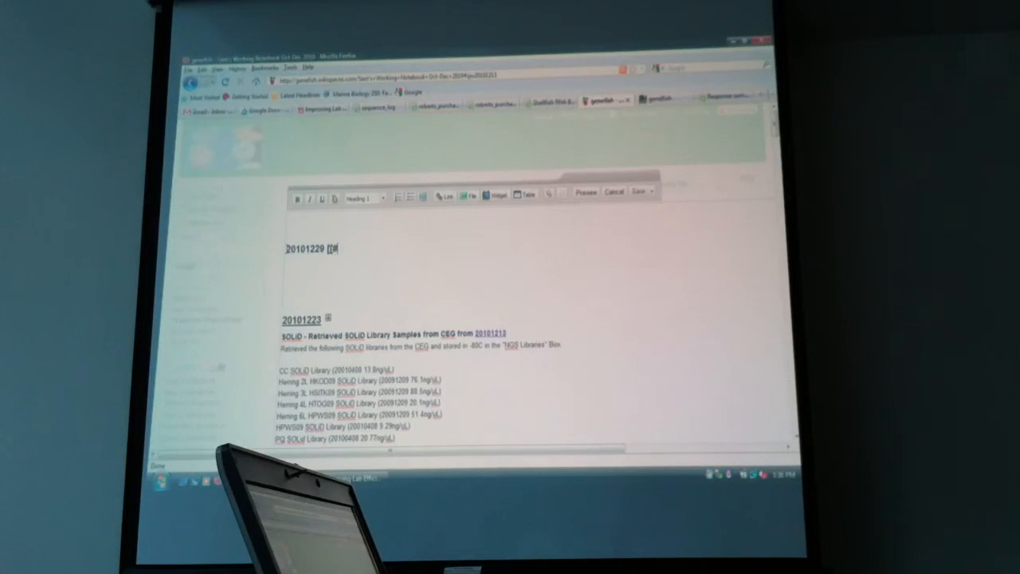
type("#sjw2010")
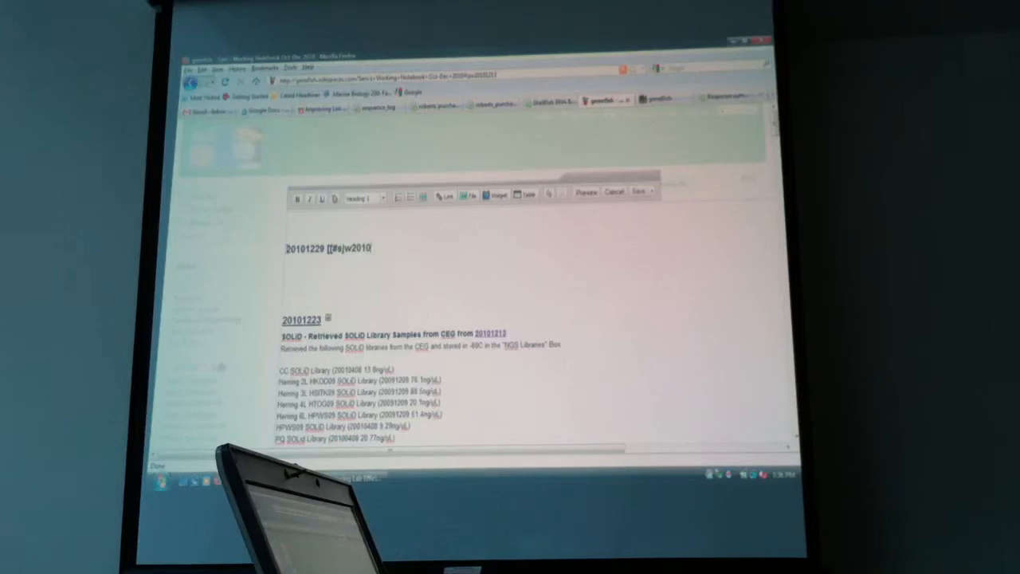
type("112")
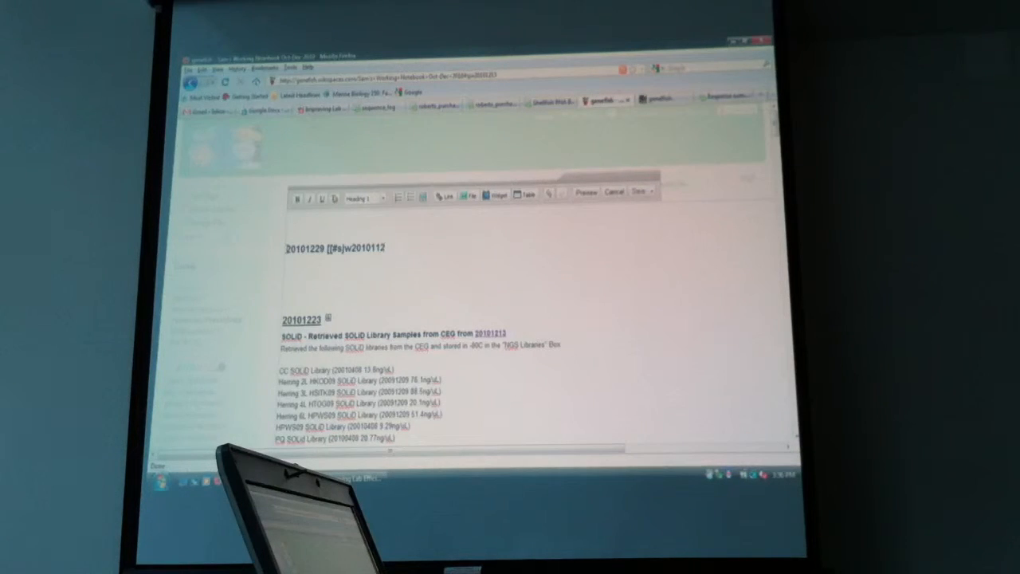